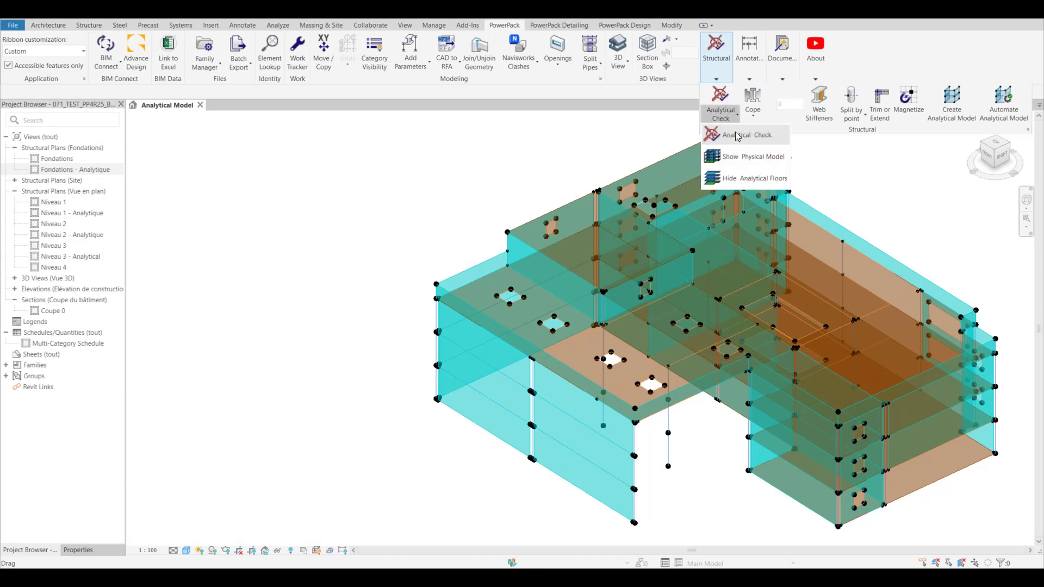
# Choose Analytical Check from the PowerPack Structural dropdown
pyautogui.click(743, 135)
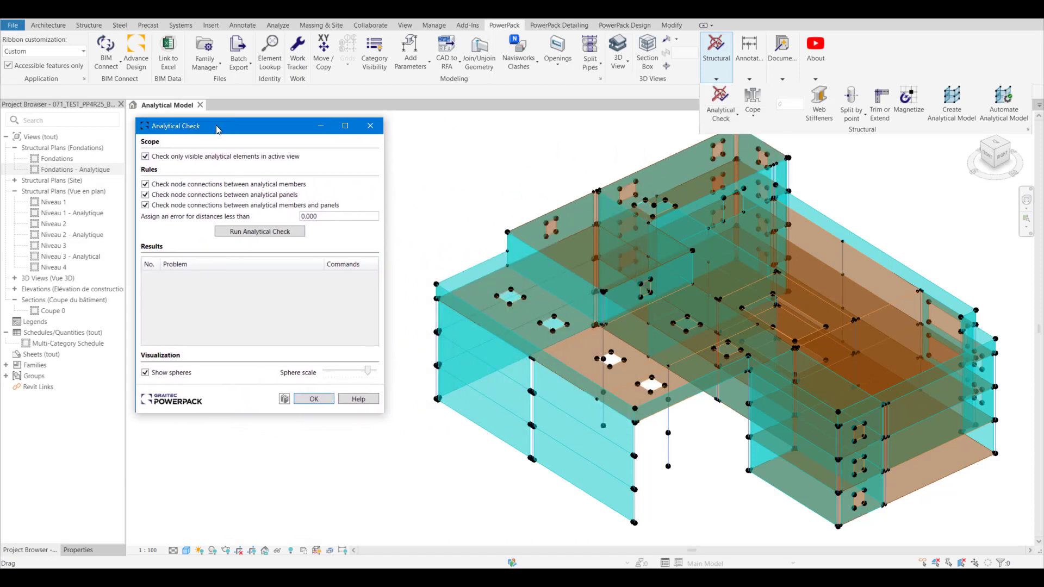
# Run the analytical check with 0.300 error distance and scroll through the reported problems
pyautogui.moveTo(216, 126); pyautogui.dragTo(198, 124)
pyautogui.write('0.300')
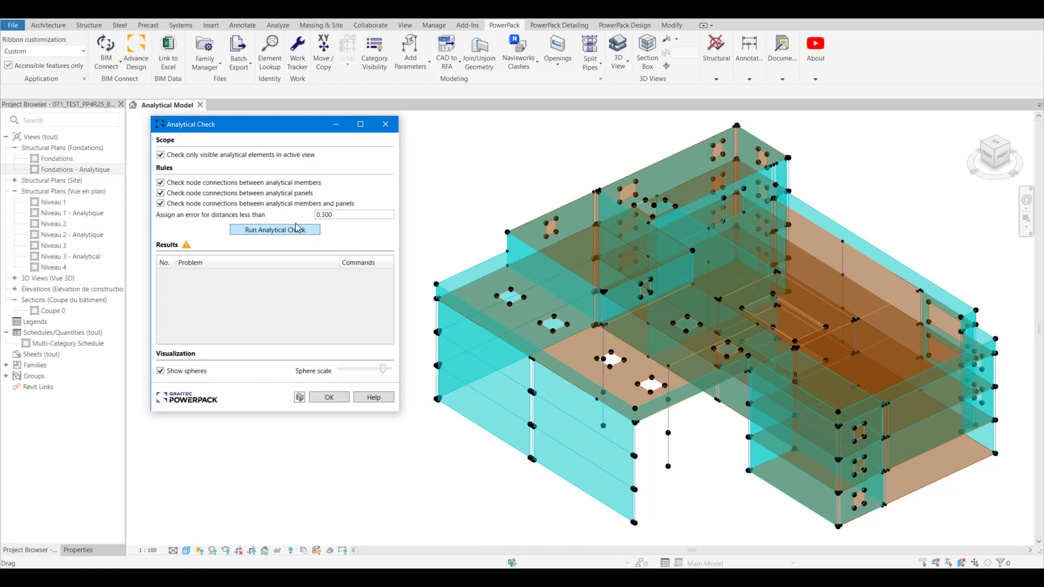
pyautogui.click(274, 229)
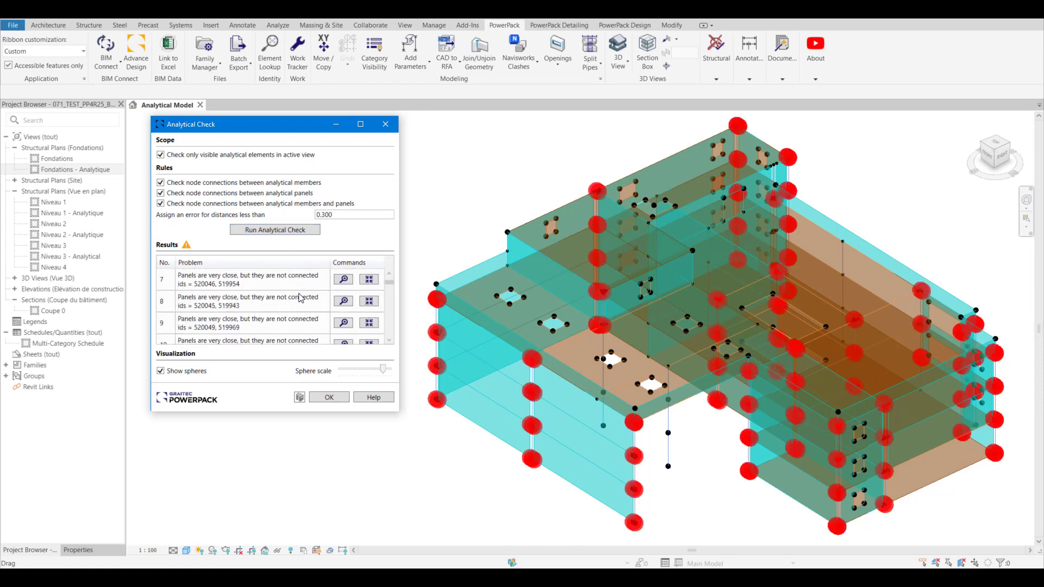
pyautogui.scroll(-3)
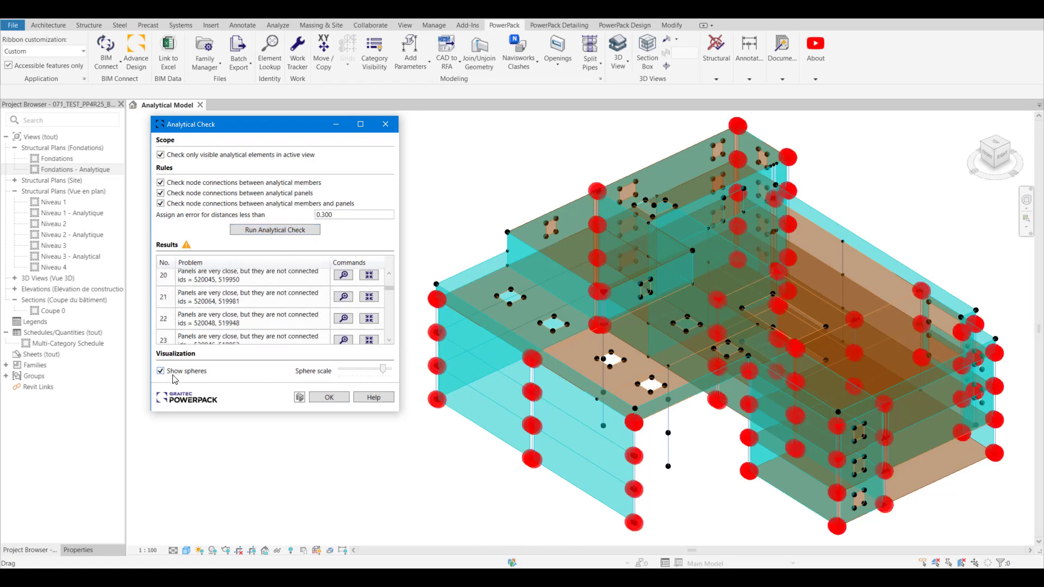
pyautogui.moveTo(160, 370)
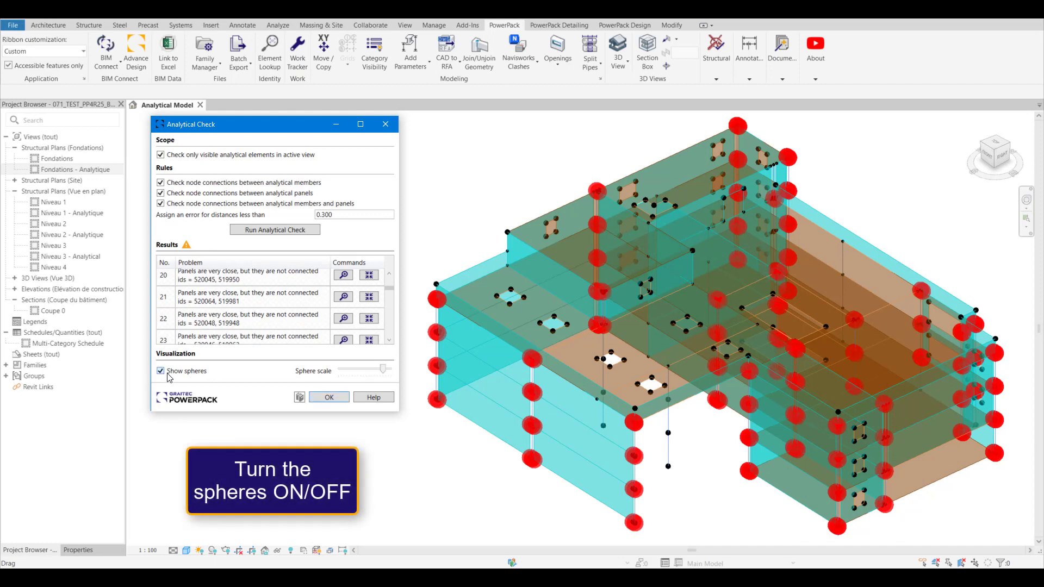
# Toggle Show spheres off and on, then select one reported problem's panels
pyautogui.click(160, 370)
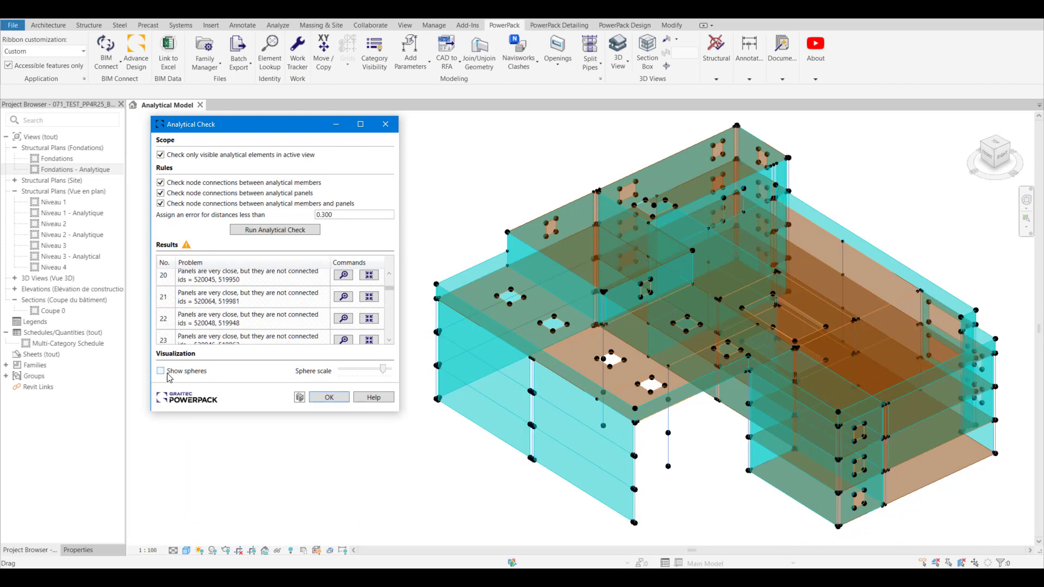
pyautogui.click(161, 371)
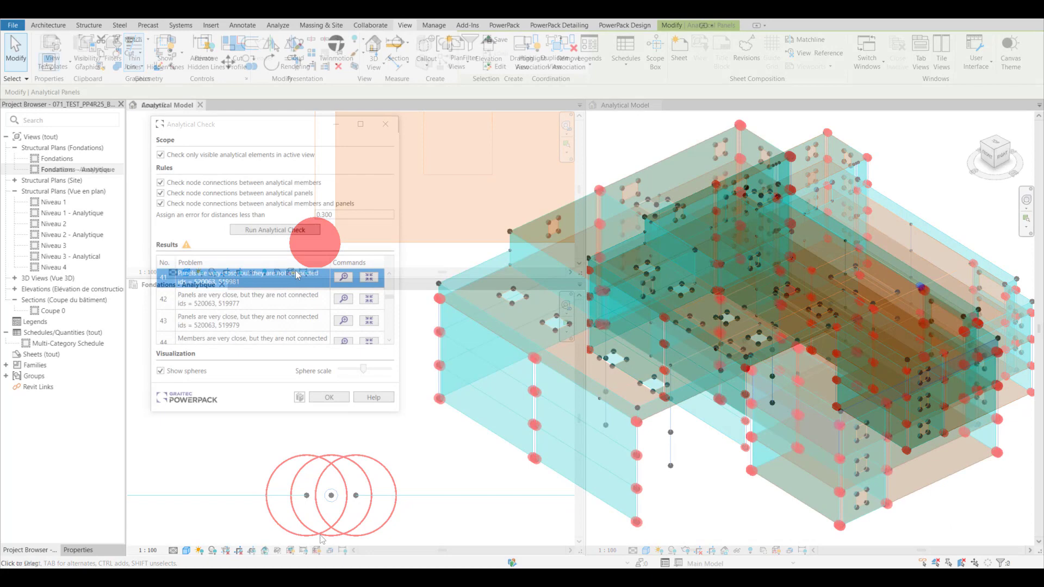
pyautogui.click(369, 277)
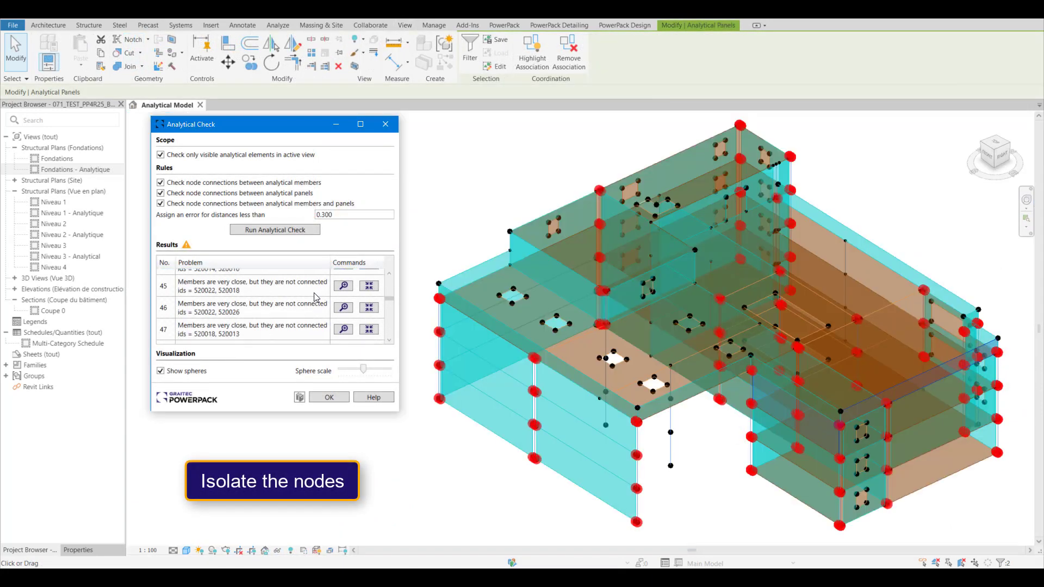
# Isolate problem 47's two members and zoom to their unconnected nodes
pyautogui.click(368, 303)
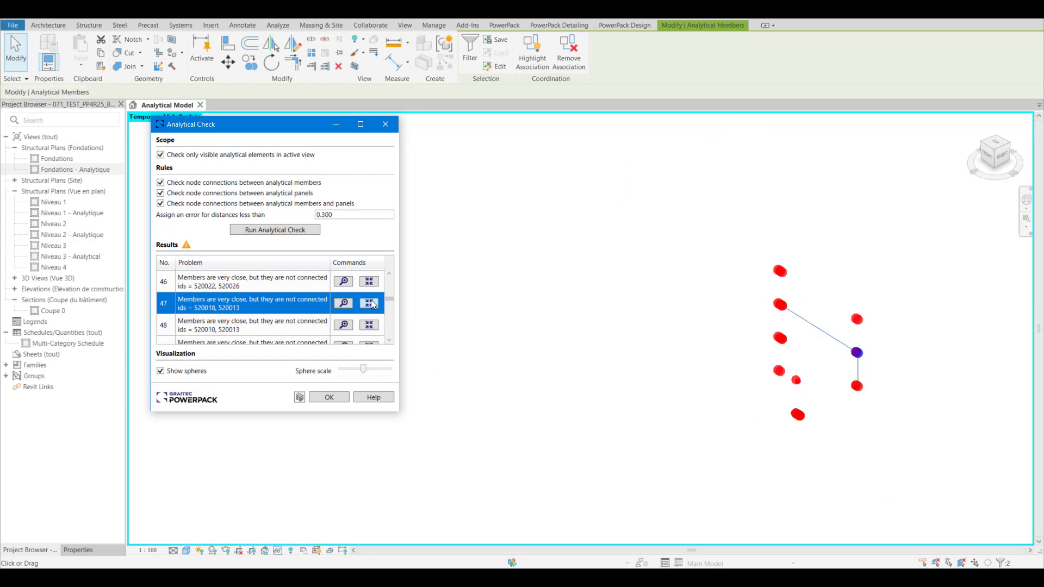
pyautogui.click(343, 303)
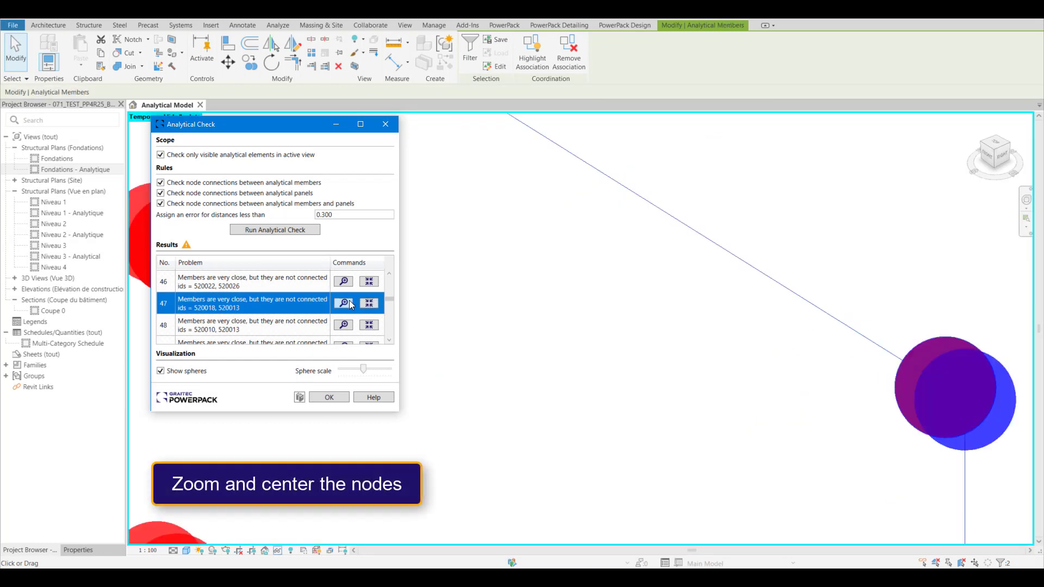